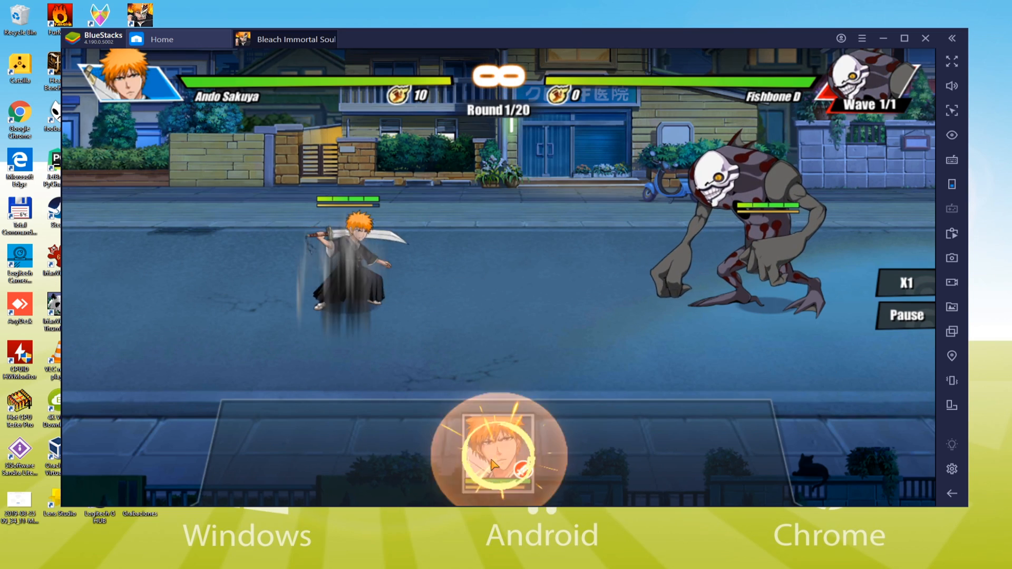
Step: Review the bluestacks.com Bleach page and start downloading 'Bleach: Immortal Soul on PC'
{"action": "left_click", "coordinate": [497, 460]}
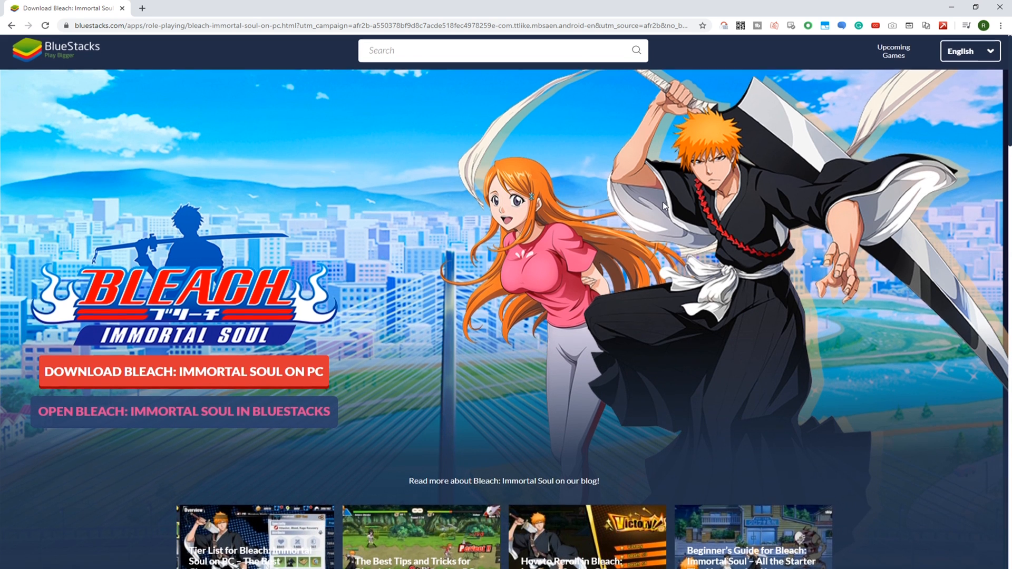
{"action": "scroll", "scroll_direction": "down", "scroll_amount": 3}
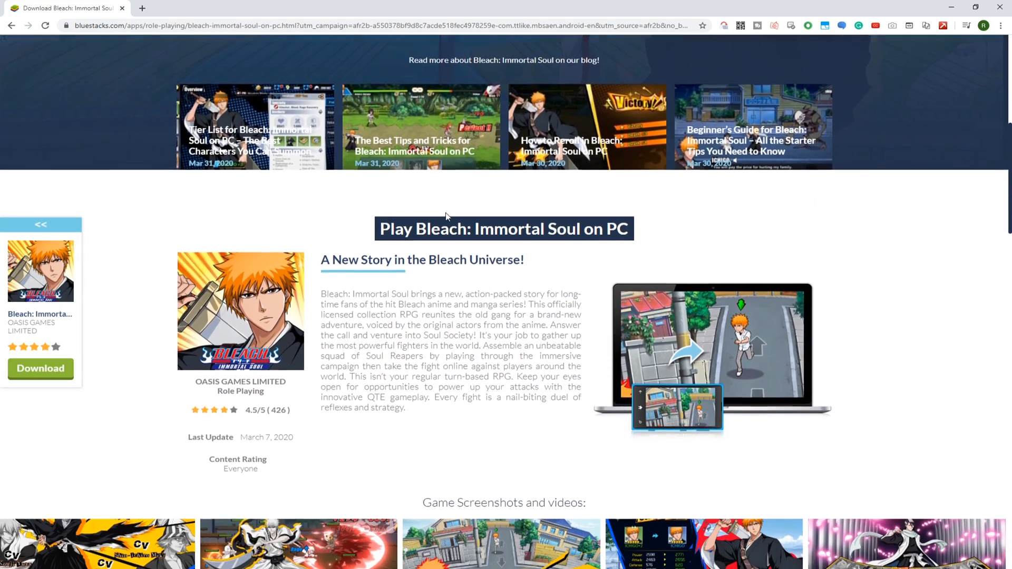
{"action": "scroll", "scroll_direction": "down", "scroll_amount": 3}
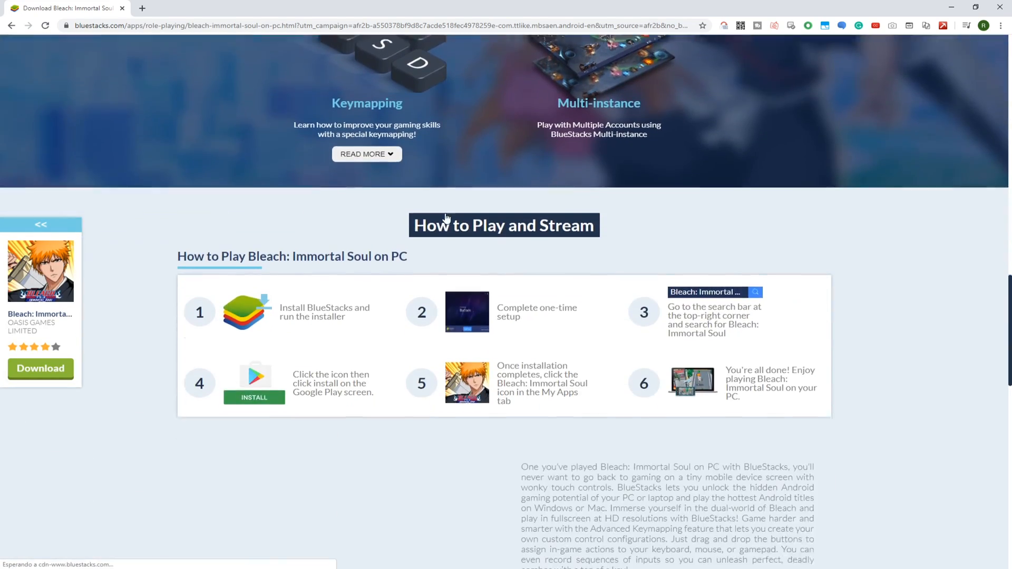
{"action": "scroll", "scroll_direction": "down", "scroll_amount": 3}
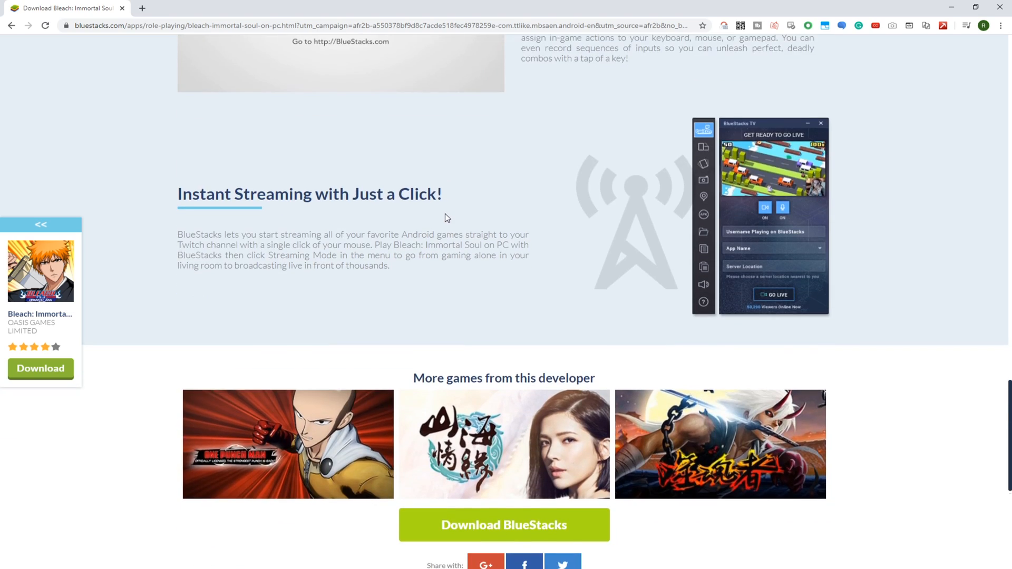
{"action": "scroll", "scroll_direction": "up", "scroll_amount": 3}
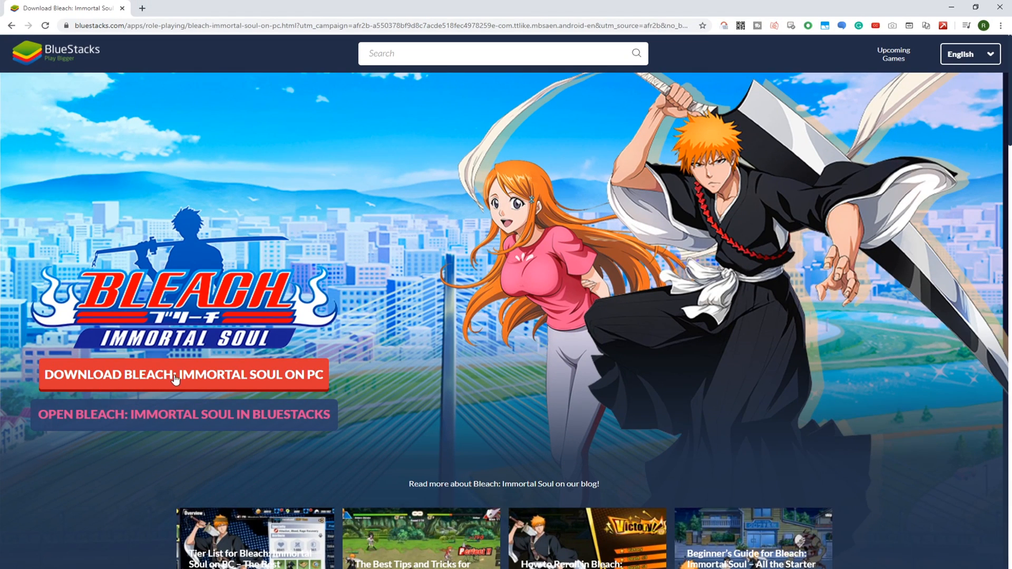
{"action": "left_click", "coordinate": [175, 375]}
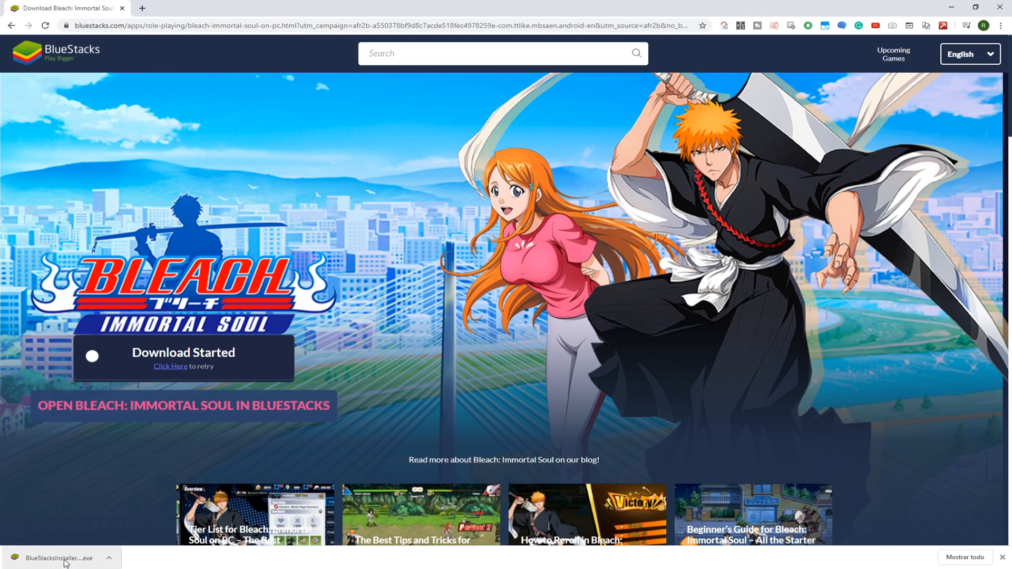
Step: Run the downloaded installer, check the data path under Customize, and begin Install now
{"action": "left_click", "coordinate": [59, 559]}
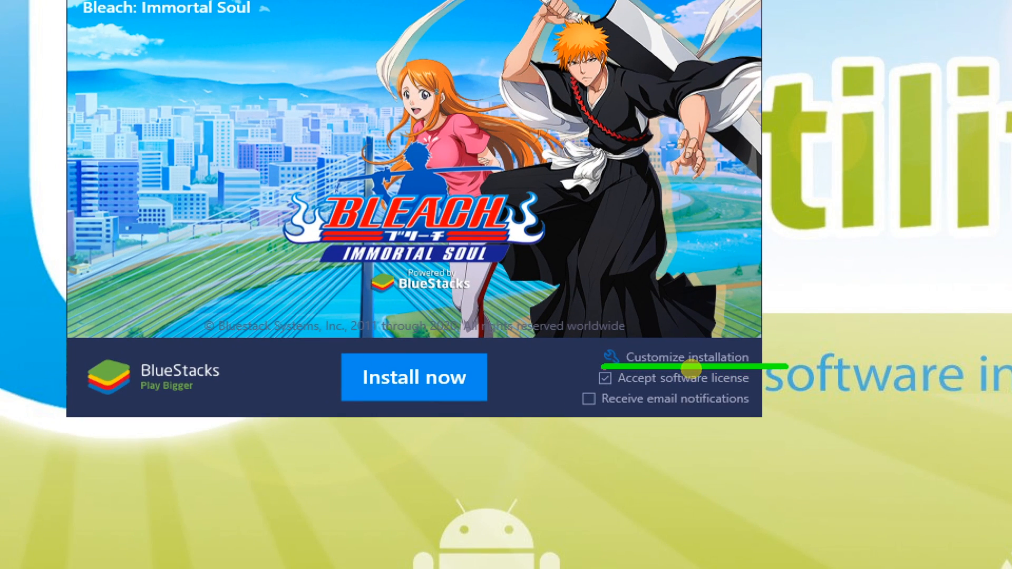
{"action": "left_click", "coordinate": [688, 356]}
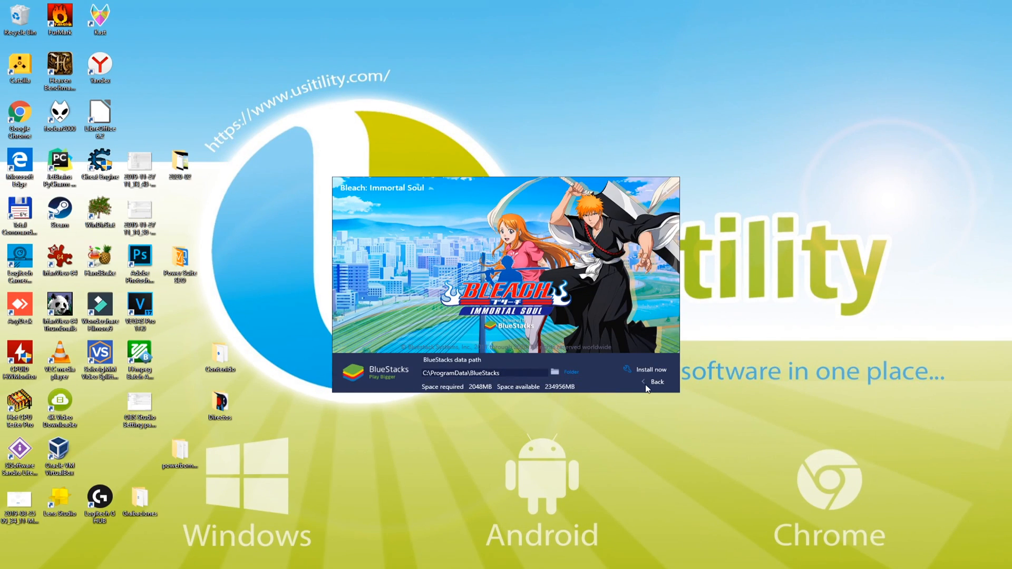
{"action": "left_click", "coordinate": [655, 381]}
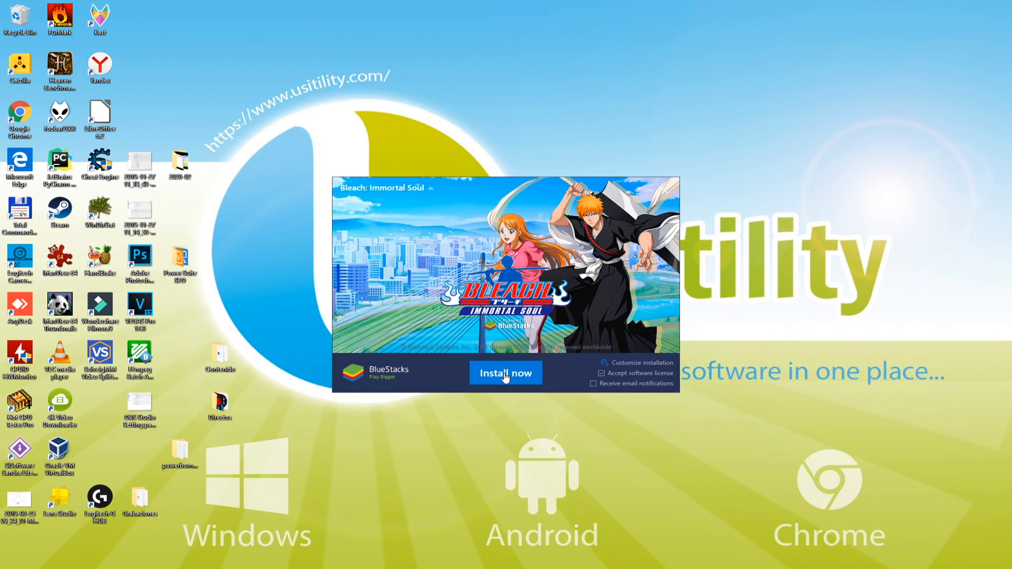
{"action": "left_click", "coordinate": [506, 373]}
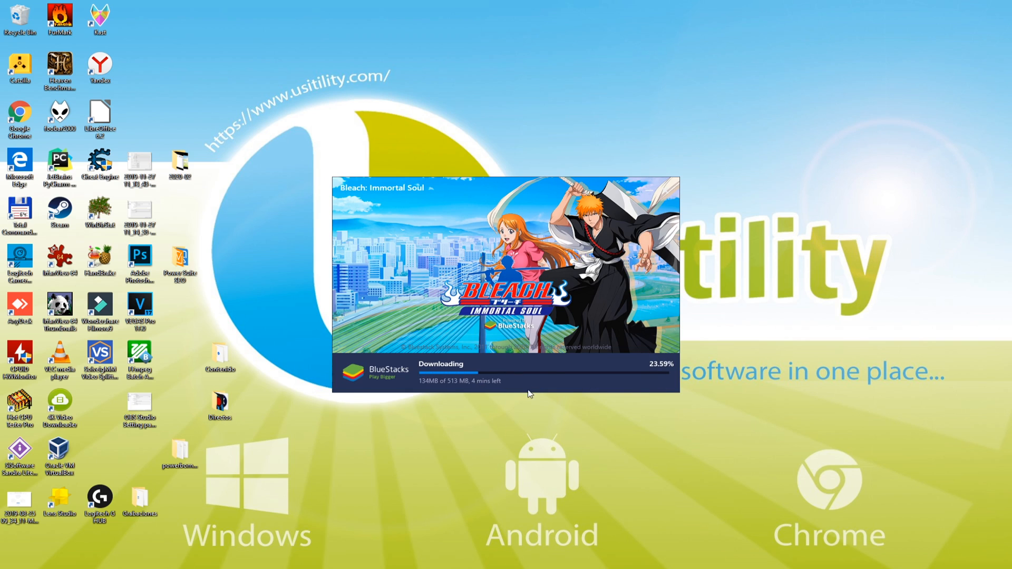
{"action": "mouse_move", "coordinate": [602, 436]}
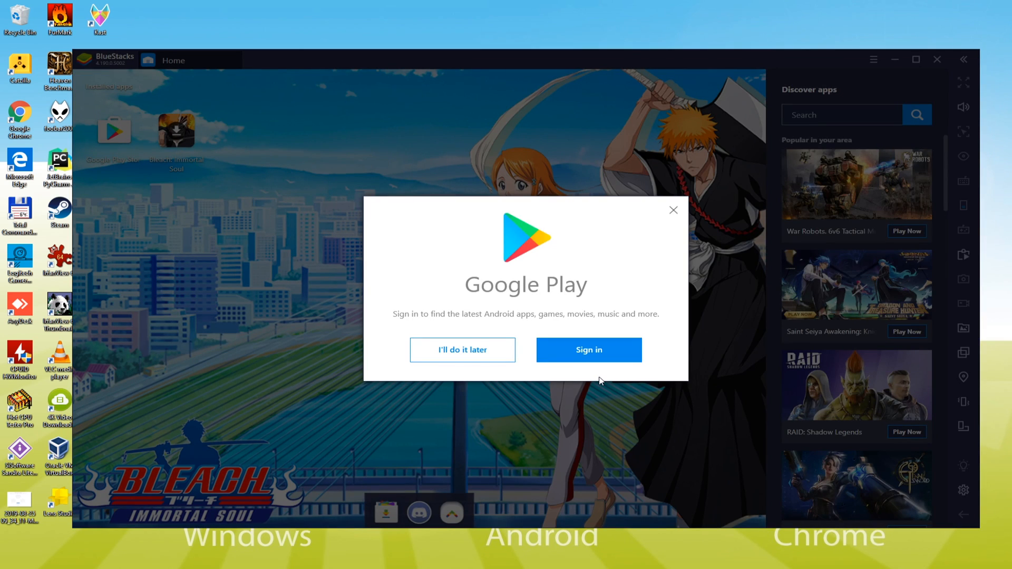
Step: Sign in to Google Play with the Google account, accept terms, and turn off Google Drive backup
{"action": "left_click", "coordinate": [588, 350]}
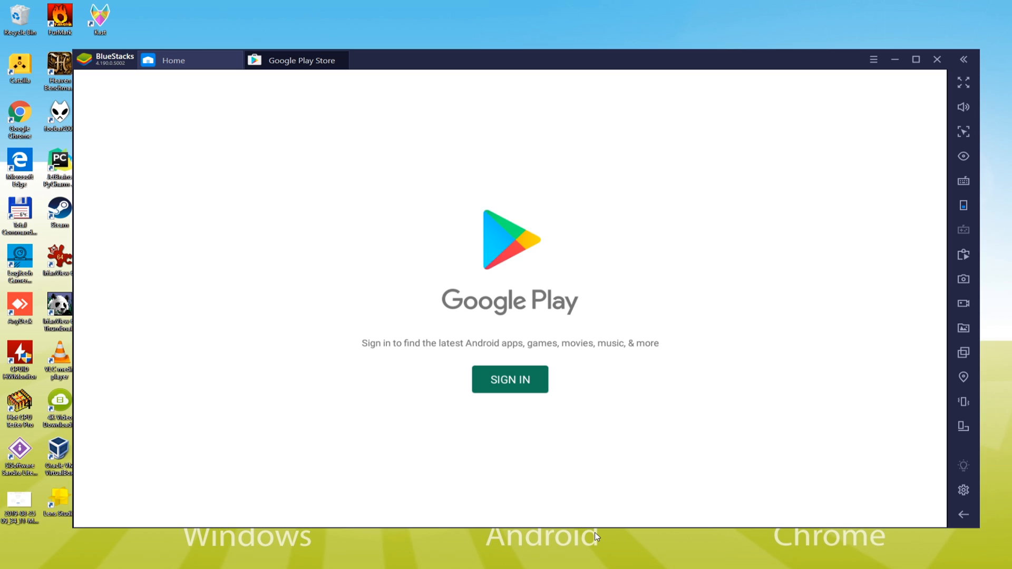
{"action": "left_click", "coordinate": [510, 379]}
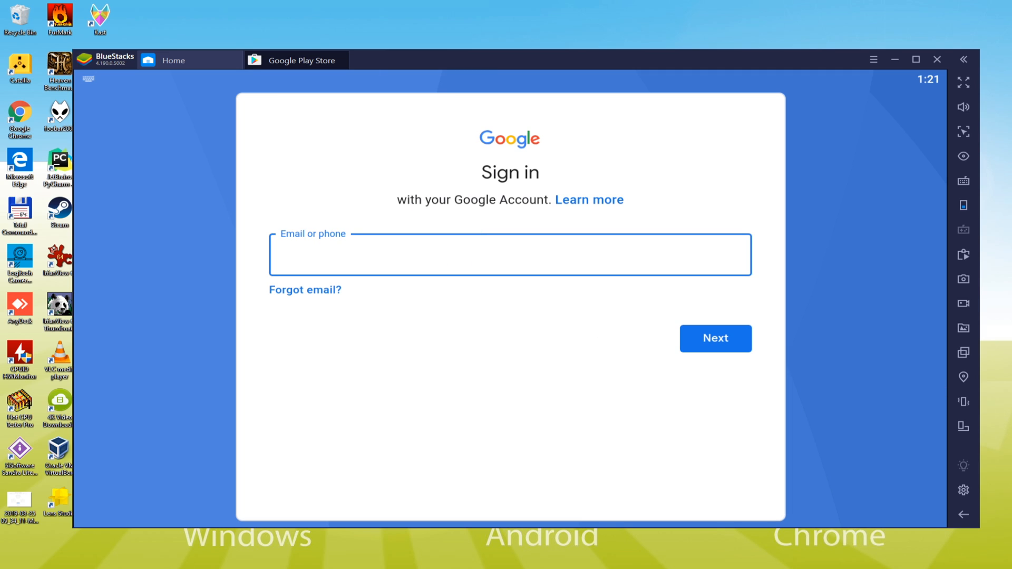
{"action": "left_click", "coordinate": [715, 339]}
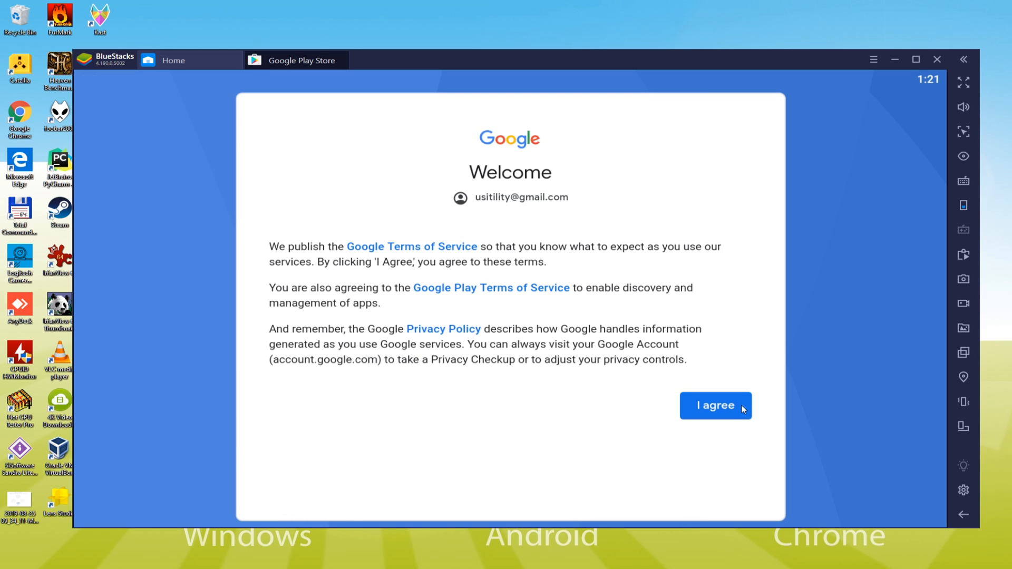
{"action": "left_click", "coordinate": [715, 405]}
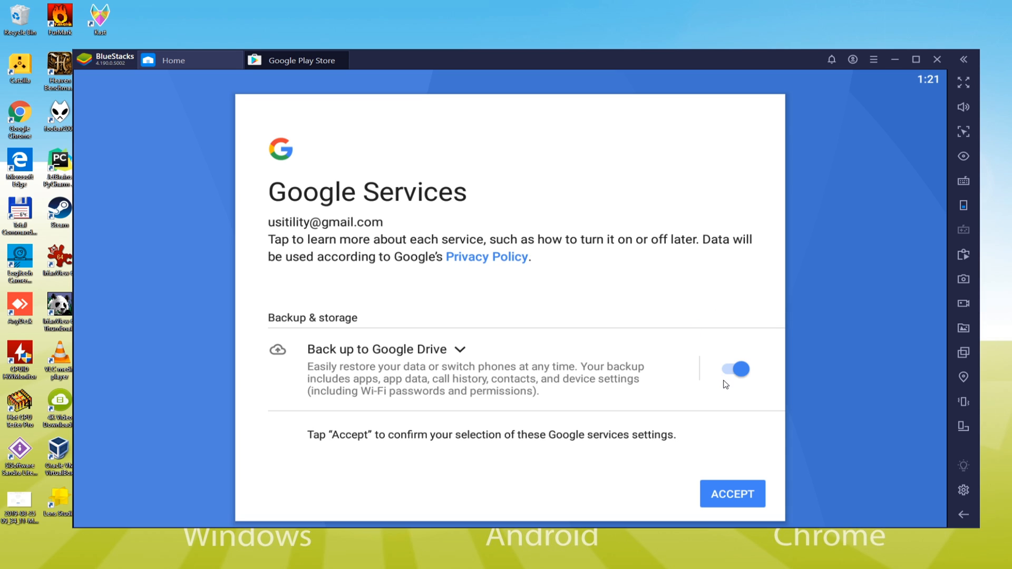
{"action": "left_click", "coordinate": [735, 369]}
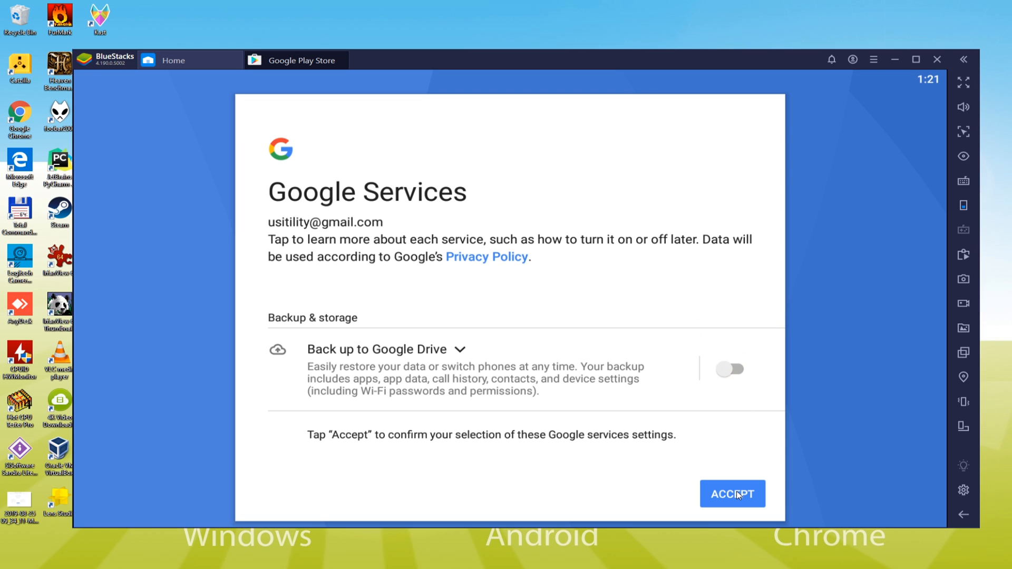
{"action": "left_click", "coordinate": [733, 493]}
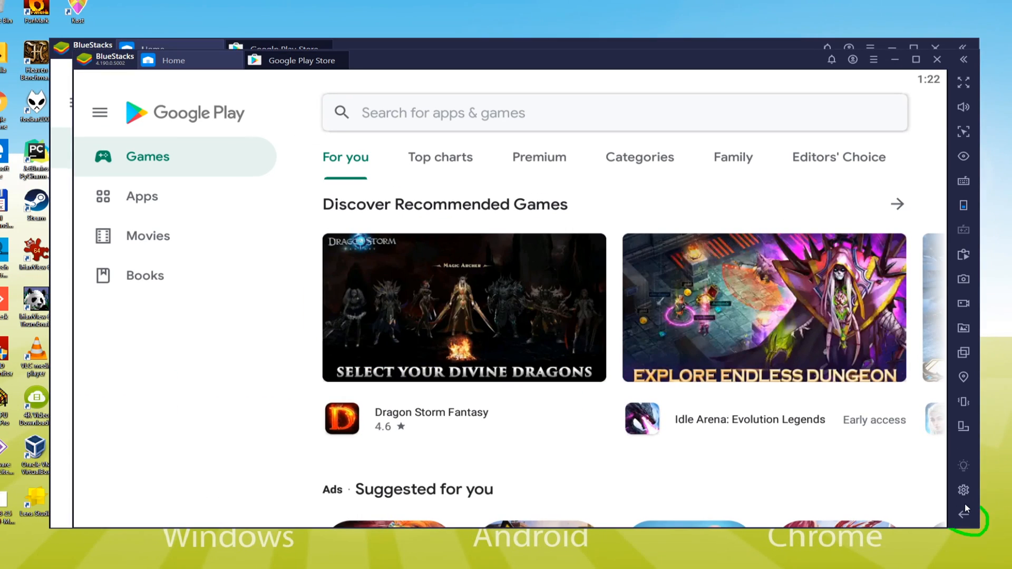
Step: Return to the BlueStacks Home tab and relaunch BlueStacks from its desktop shortcut
{"action": "left_click", "coordinate": [174, 60]}
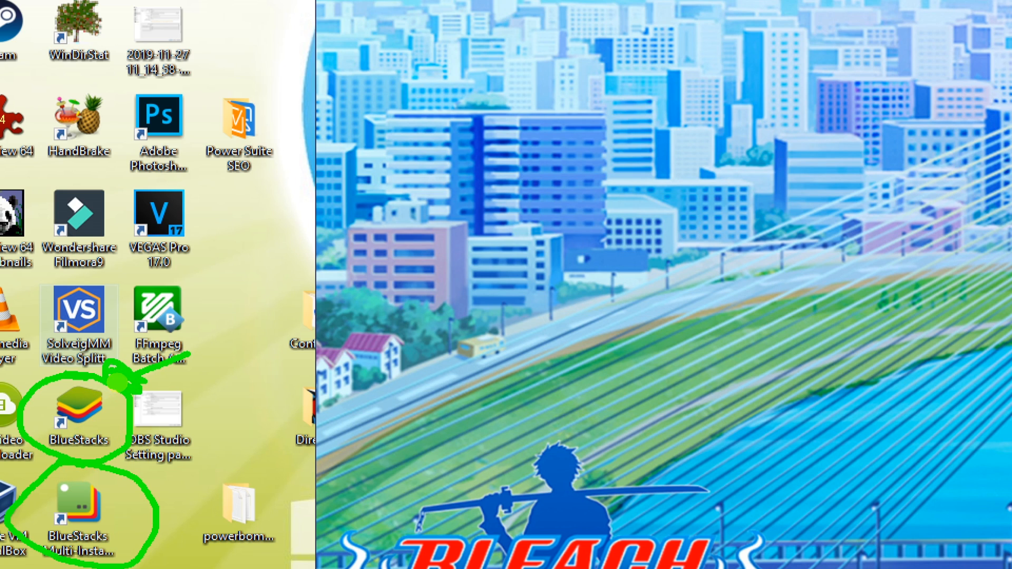
{"action": "double_click", "coordinate": [77, 410]}
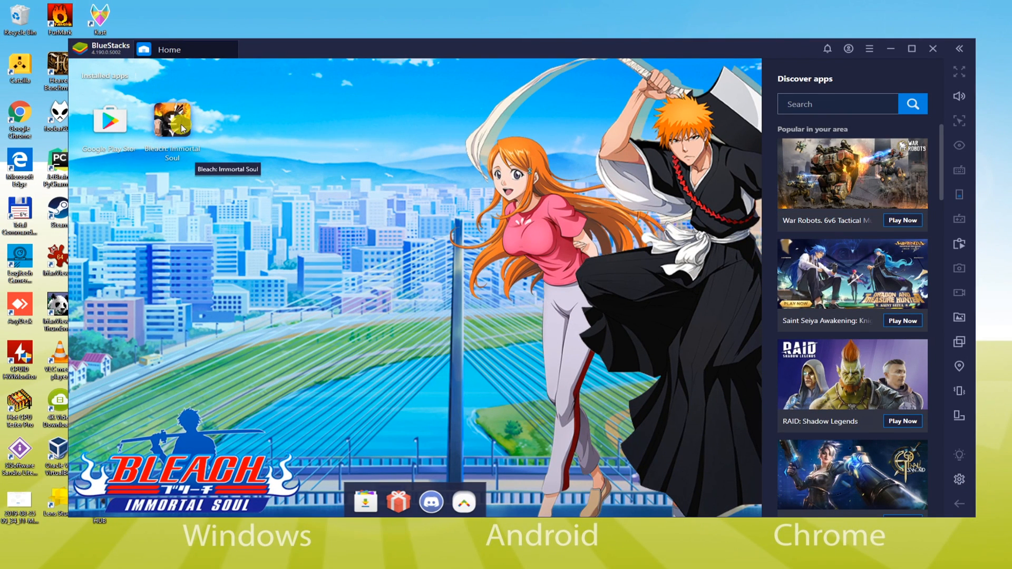
Step: Install Bleach: Immortal Soul from its Google Play store page and wait for it to finish
{"action": "double_click", "coordinate": [172, 121]}
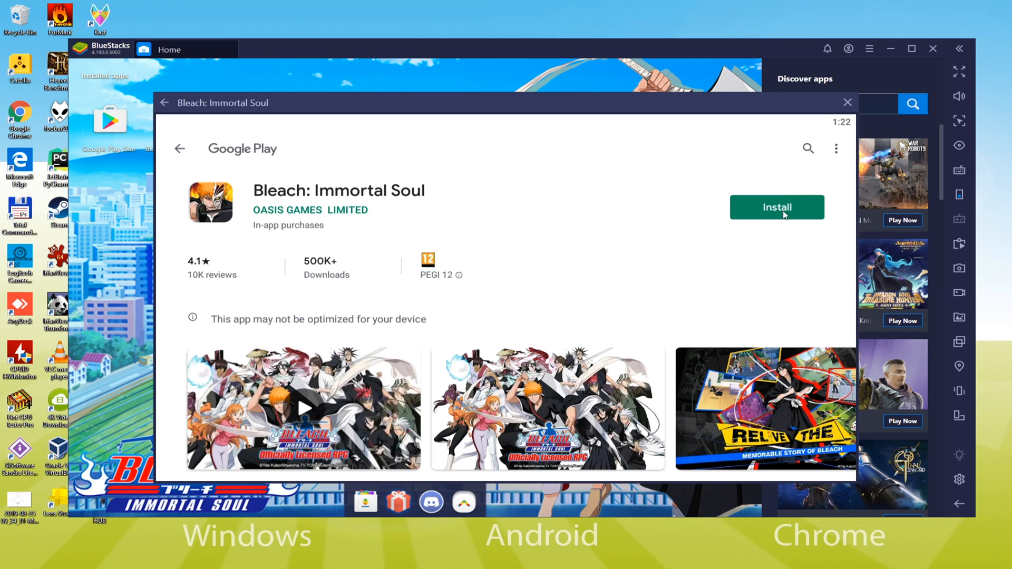
{"action": "left_click", "coordinate": [777, 207]}
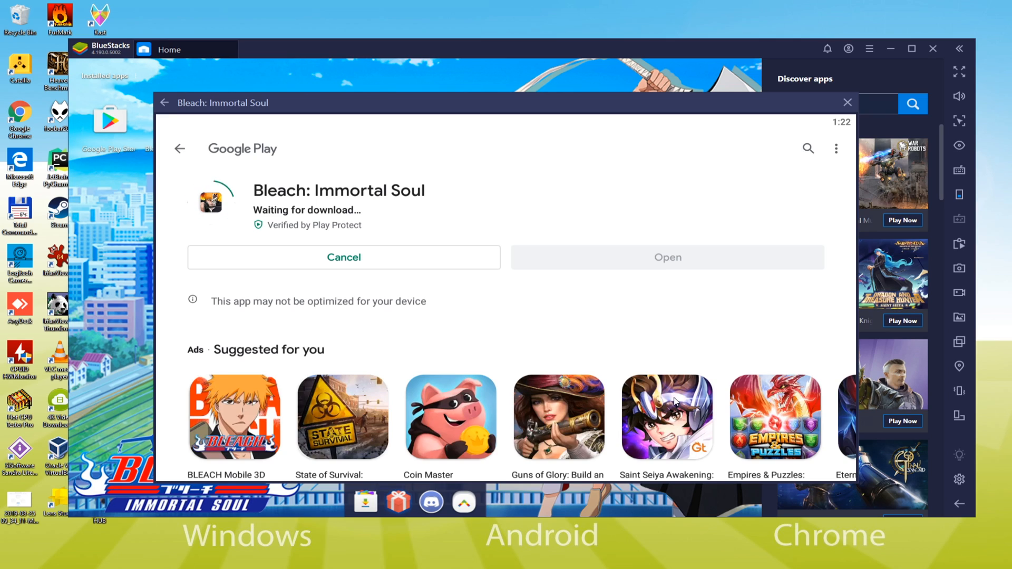
{"action": "mouse_move", "coordinate": [645, 333]}
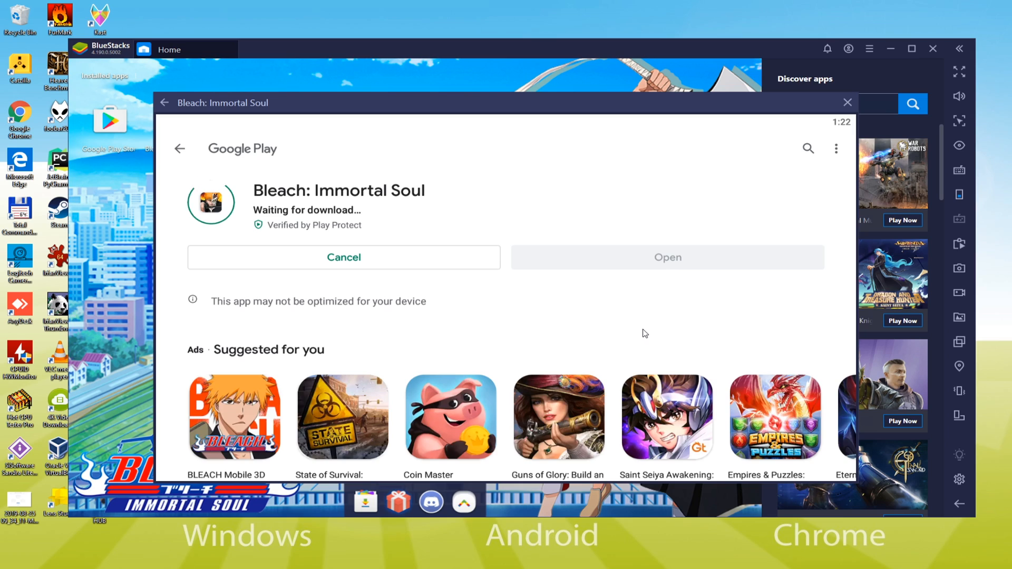
{"action": "mouse_move", "coordinate": [601, 336]}
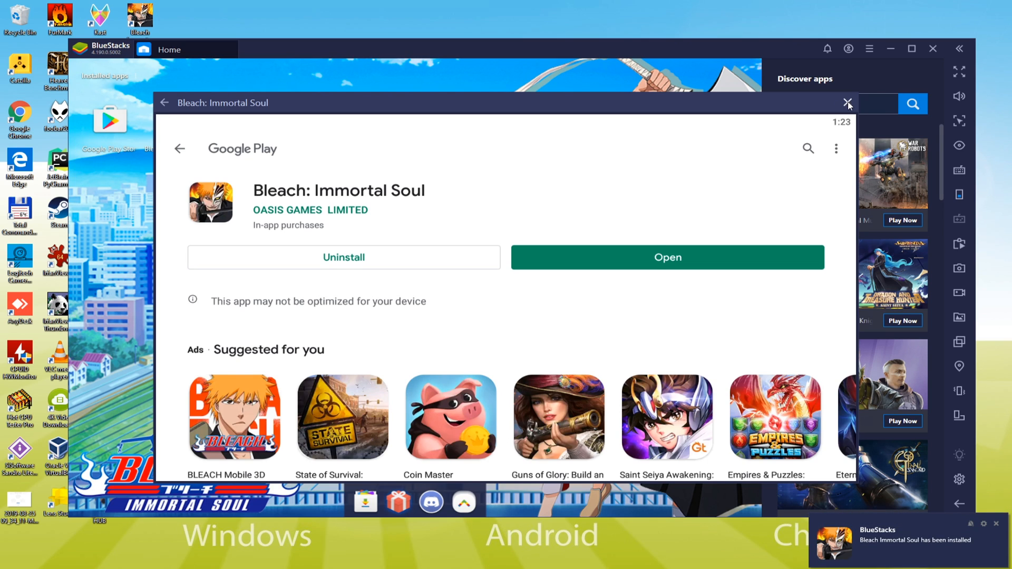
{"action": "left_click", "coordinate": [846, 103]}
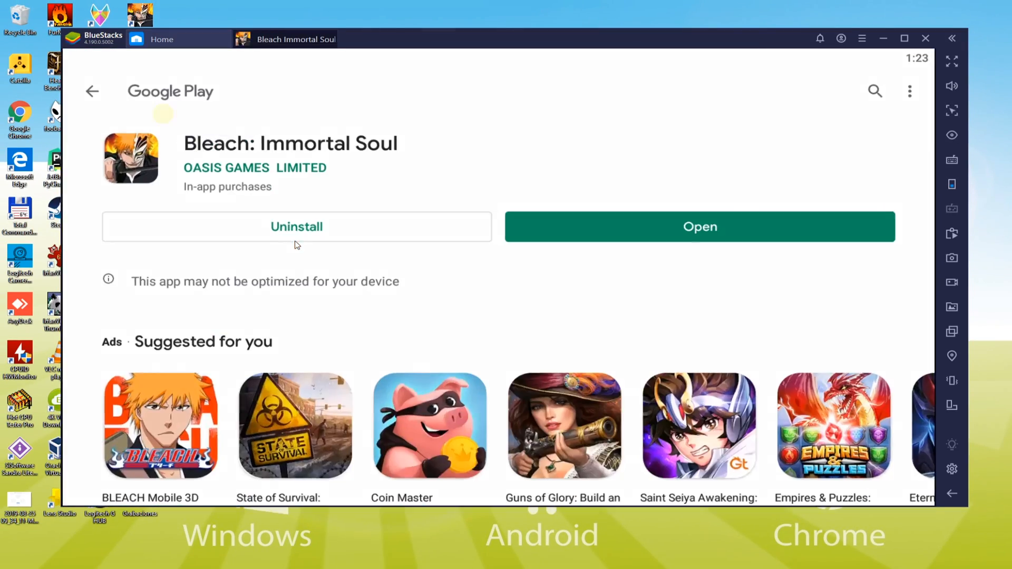
Step: Launch the game, close the Controls editor panel, and let updates download and load
{"action": "left_click", "coordinate": [700, 227]}
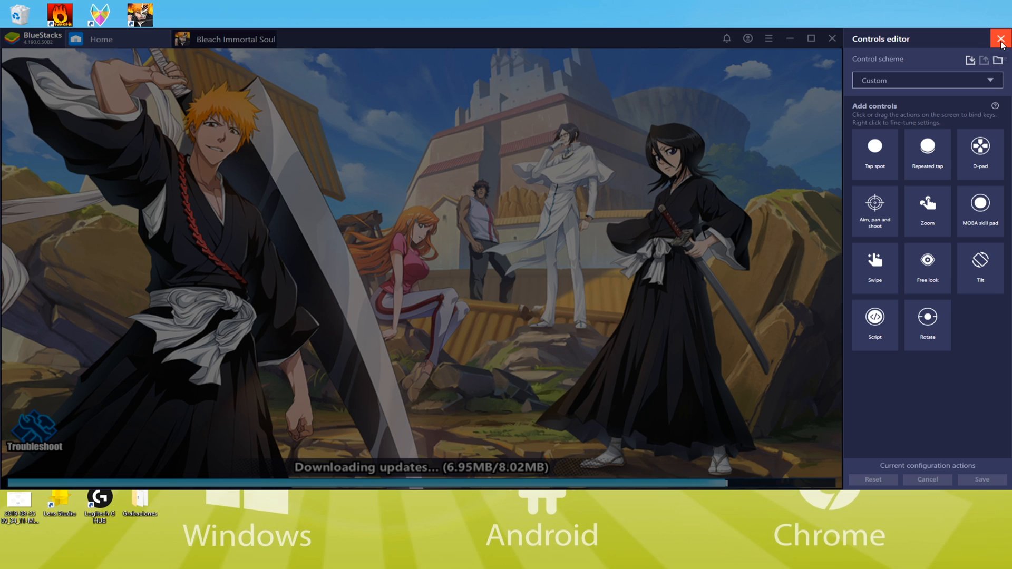
{"action": "left_click", "coordinate": [997, 35]}
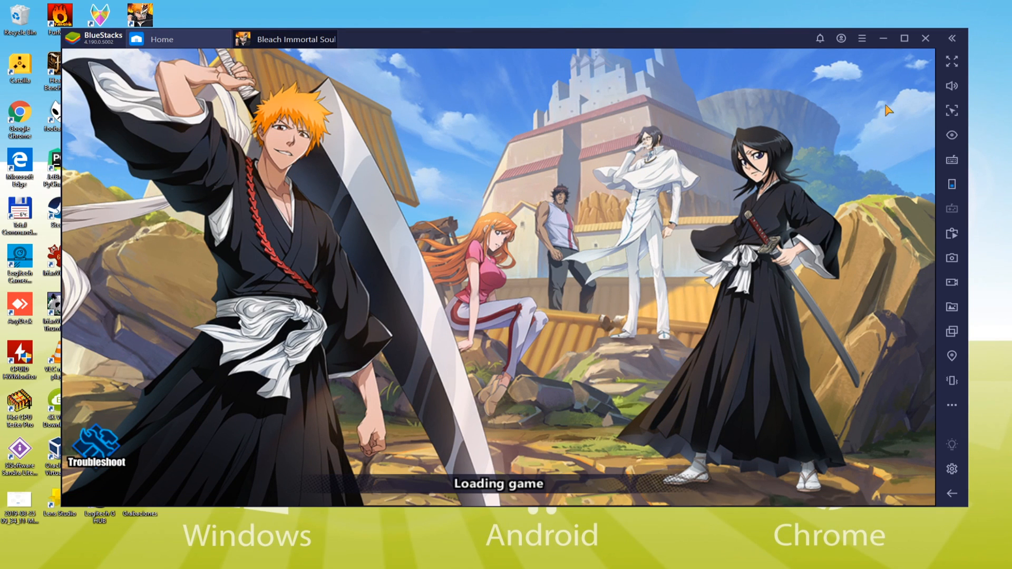
{"action": "left_click", "coordinate": [904, 38]}
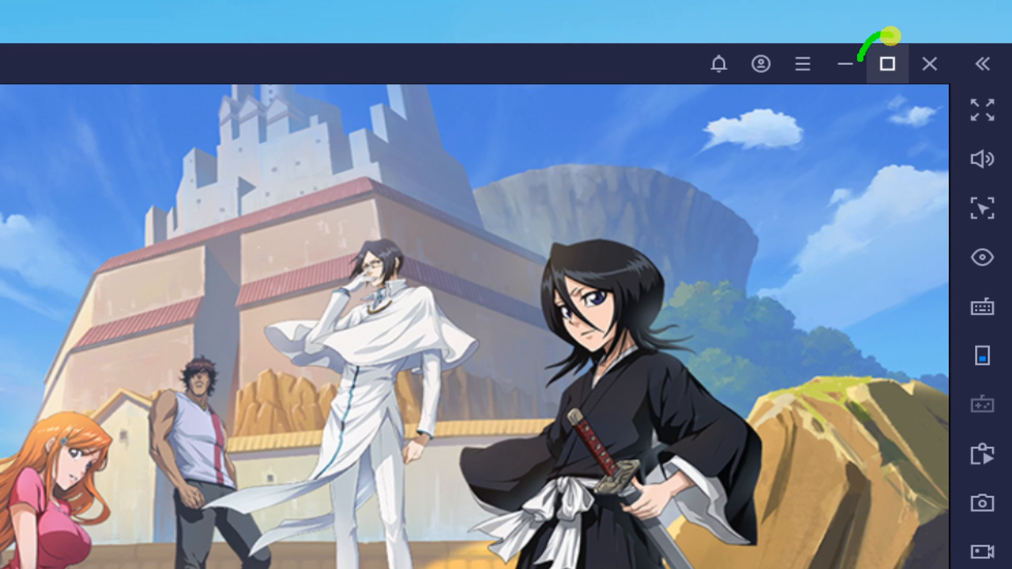
{"action": "left_click", "coordinate": [888, 63]}
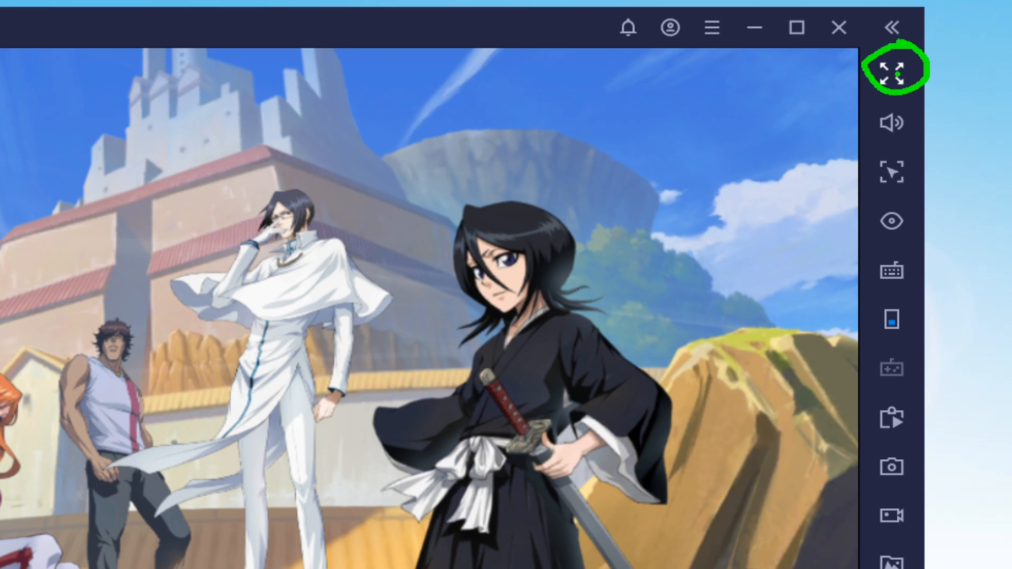
{"action": "left_click", "coordinate": [898, 70]}
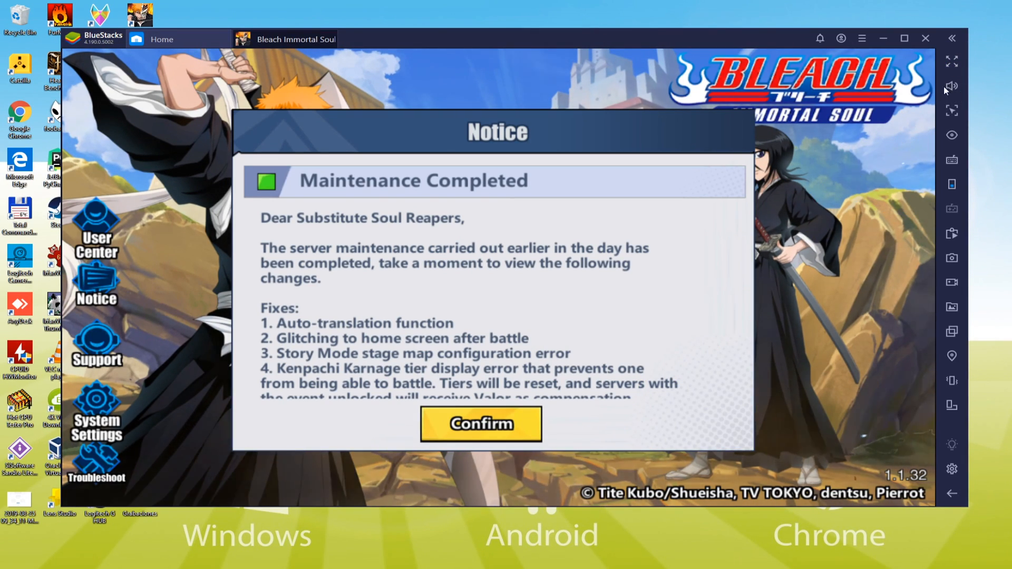
Step: Switch the game to full screen and confirm the Maintenance Completed notice to start the story
{"action": "left_click", "coordinate": [953, 59]}
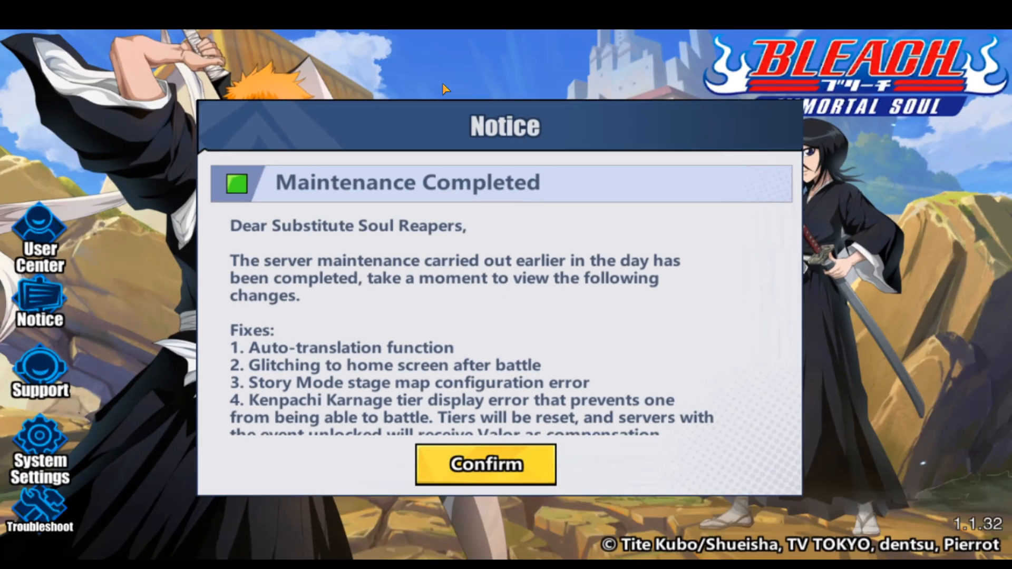
{"action": "mouse_move", "coordinate": [456, 303]}
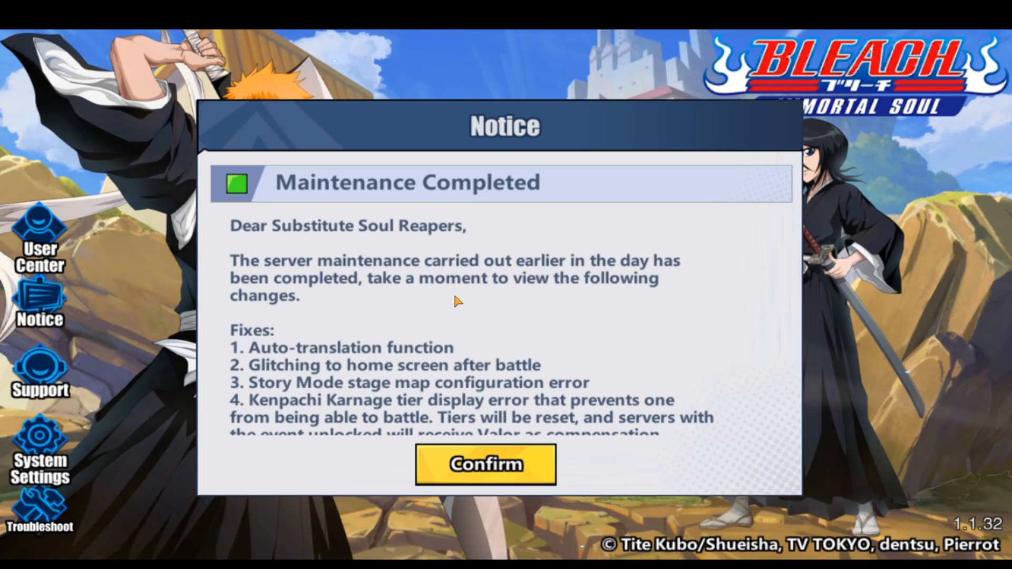
{"action": "left_click", "coordinate": [485, 465]}
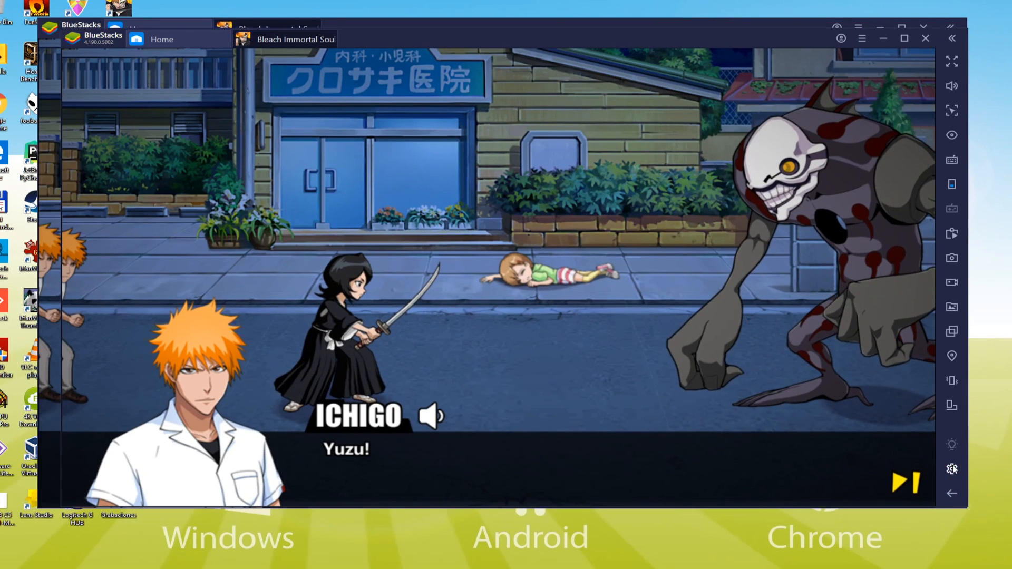
Step: Check Preferences and language in Settings, then hit Fishbone D with Ichigo's Skill card
{"action": "left_click", "coordinate": [952, 470]}
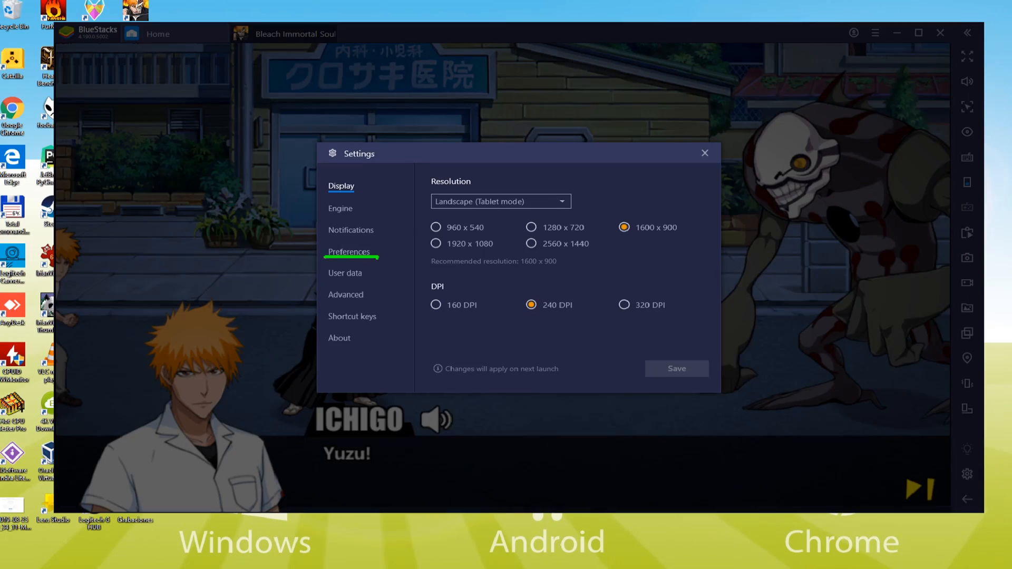
{"action": "left_click", "coordinate": [348, 251]}
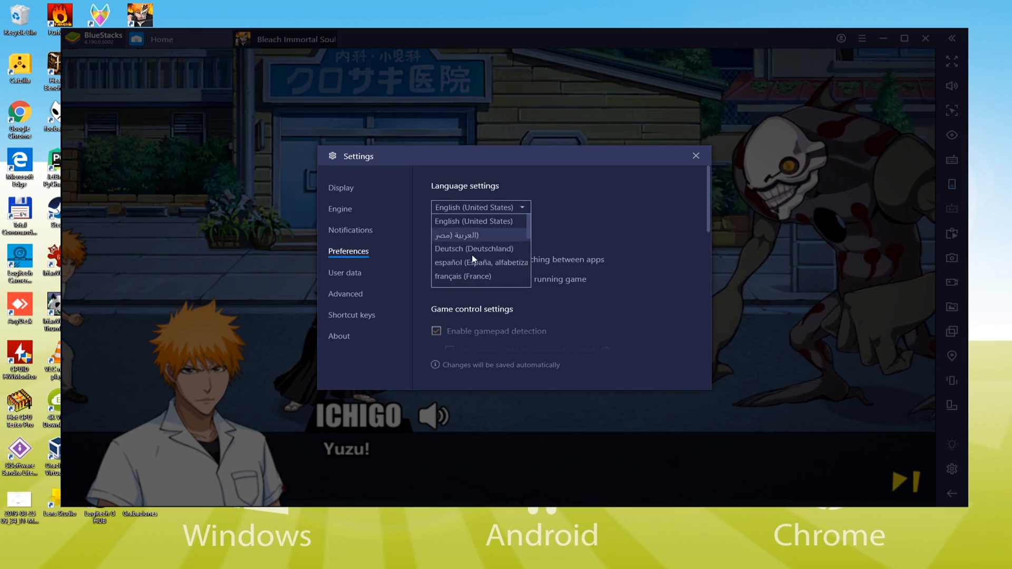
{"action": "left_click", "coordinate": [696, 156]}
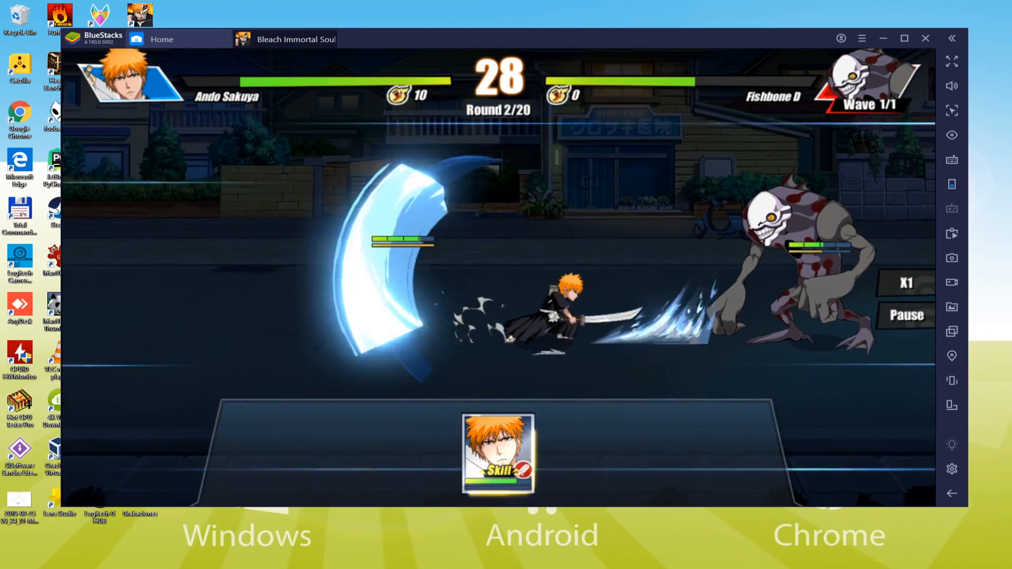
{"action": "left_click", "coordinate": [497, 460]}
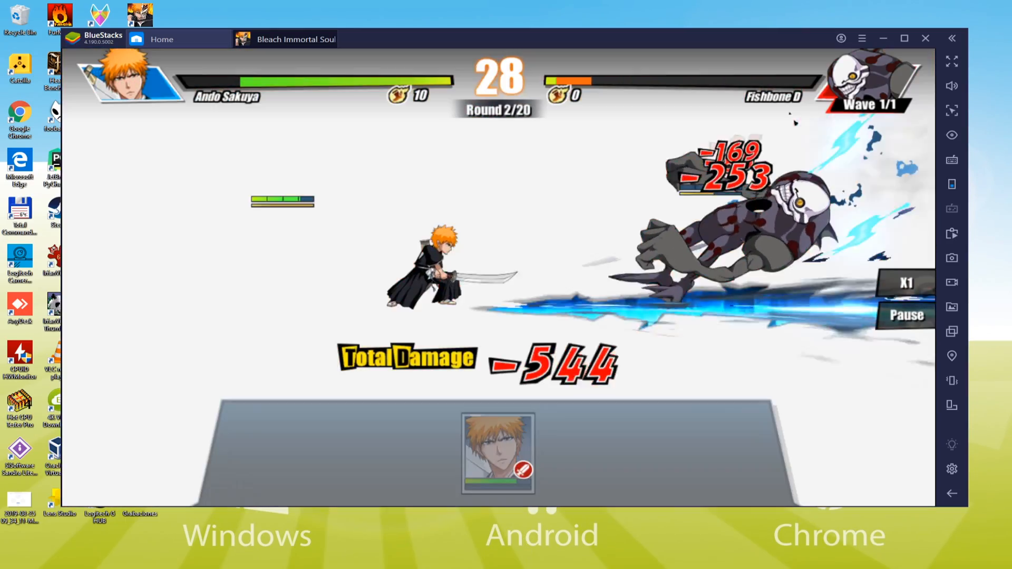